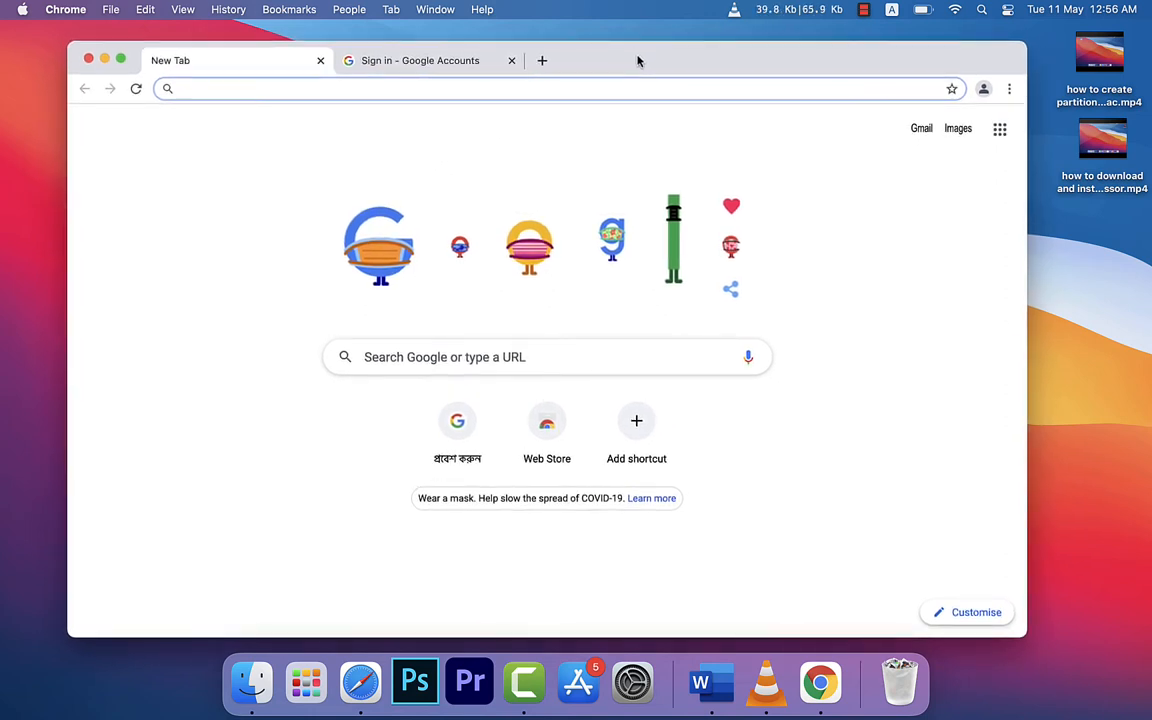
{"action": "mouse_move", "coordinate": [731, 206]}
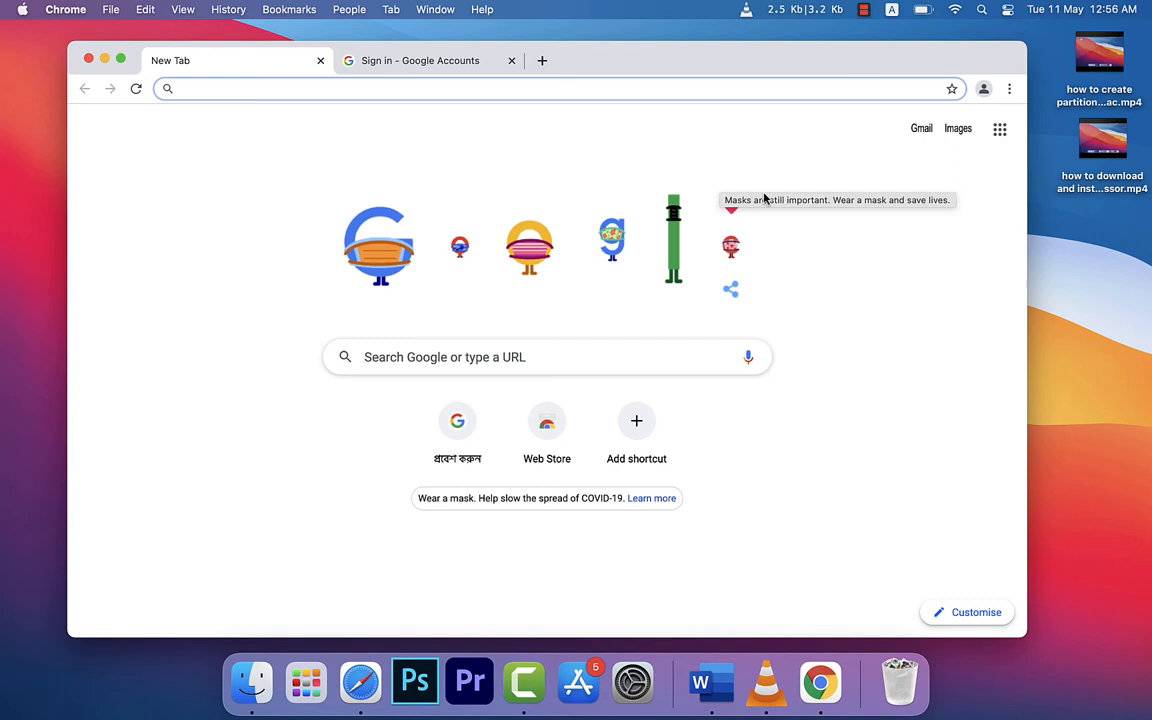
{"action": "mouse_move", "coordinate": [955, 200]}
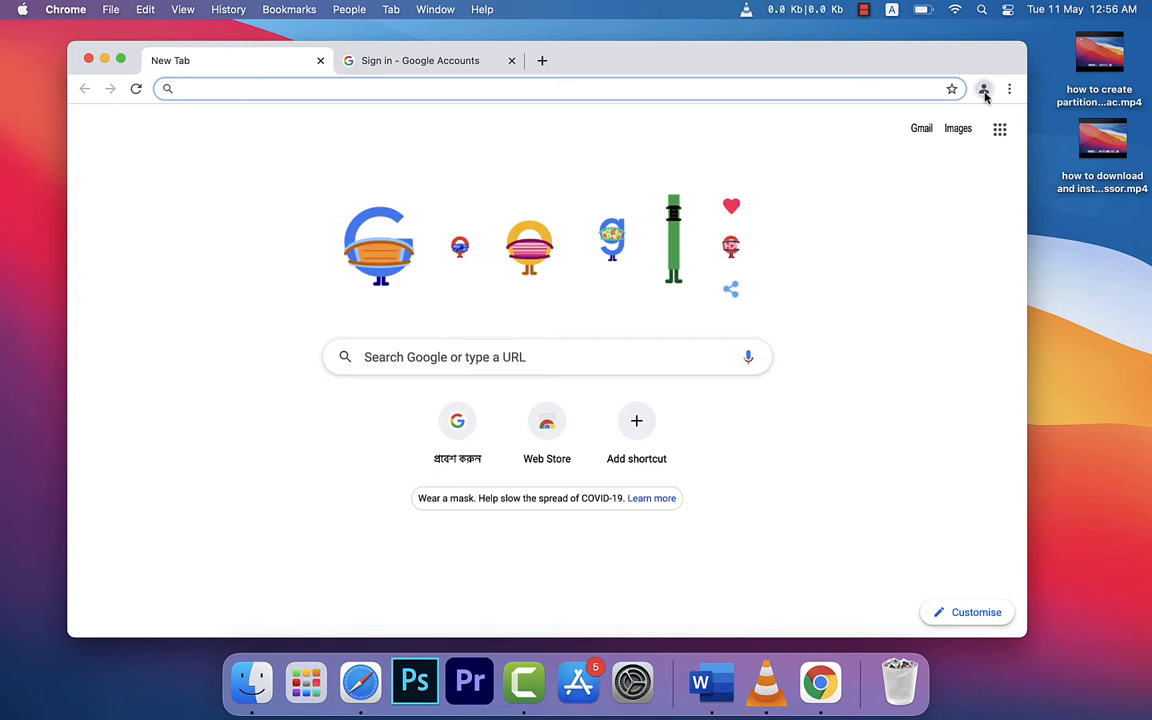
From the profile menu, choose 'Turn on sync…' to reach the Google sign-in page.
{"action": "left_click", "coordinate": [984, 89]}
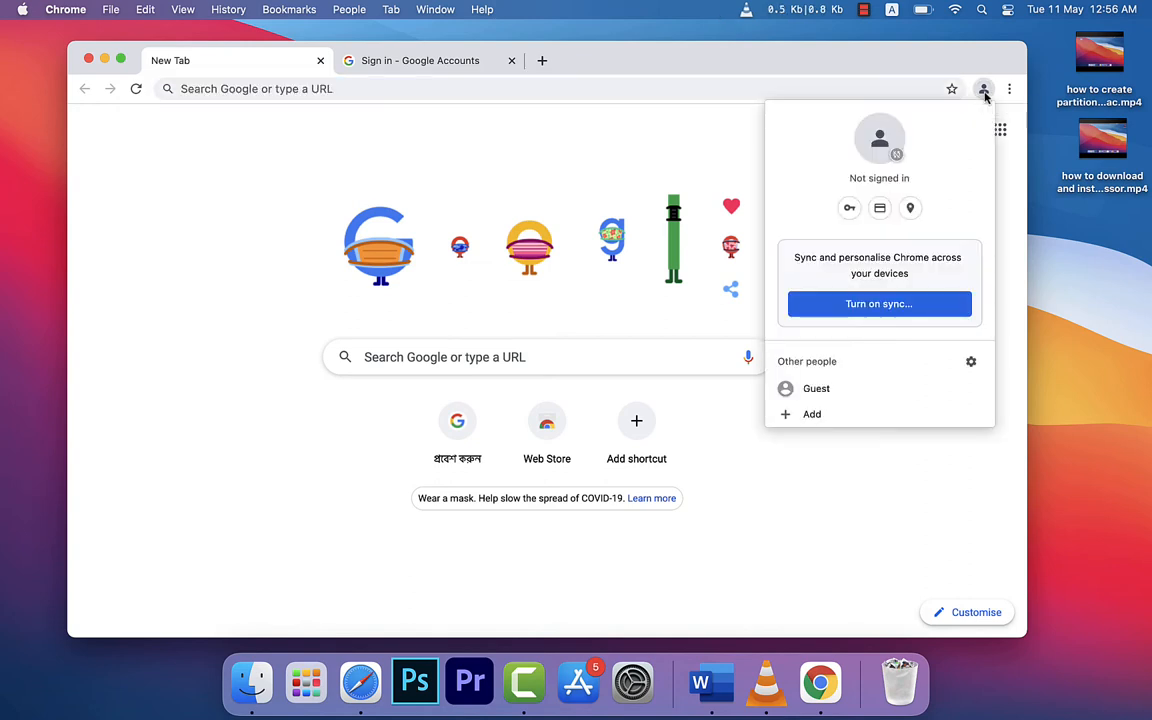
{"action": "mouse_move", "coordinate": [879, 304]}
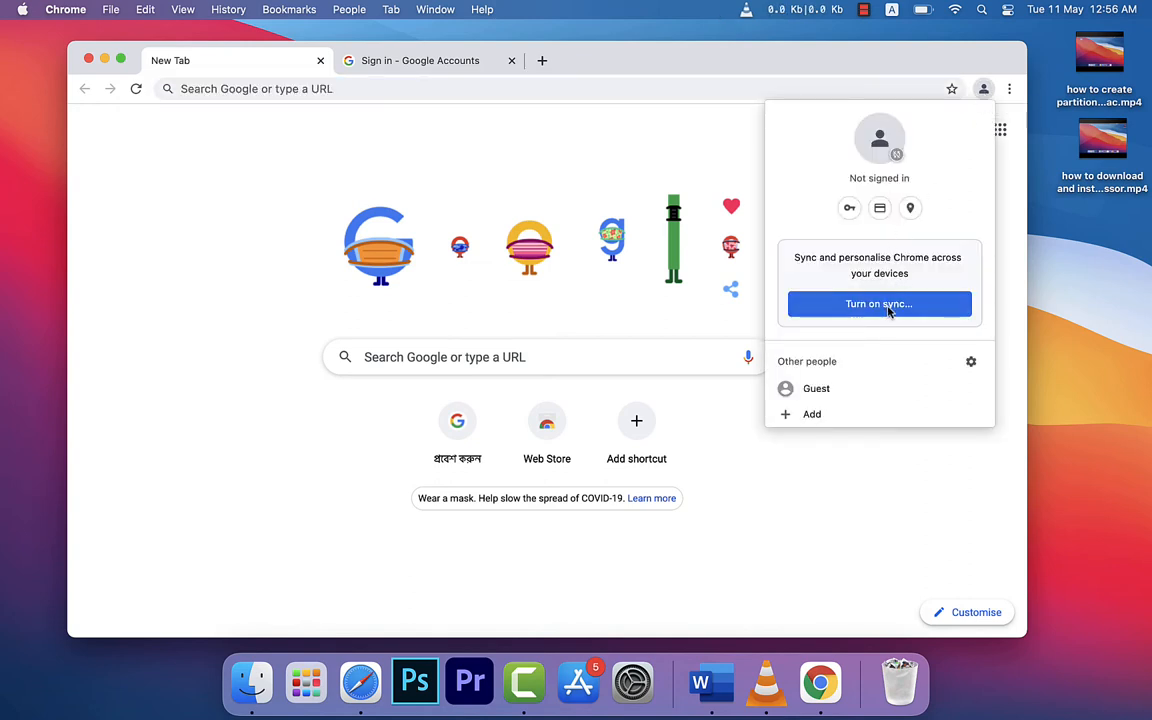
{"action": "mouse_move", "coordinate": [825, 306]}
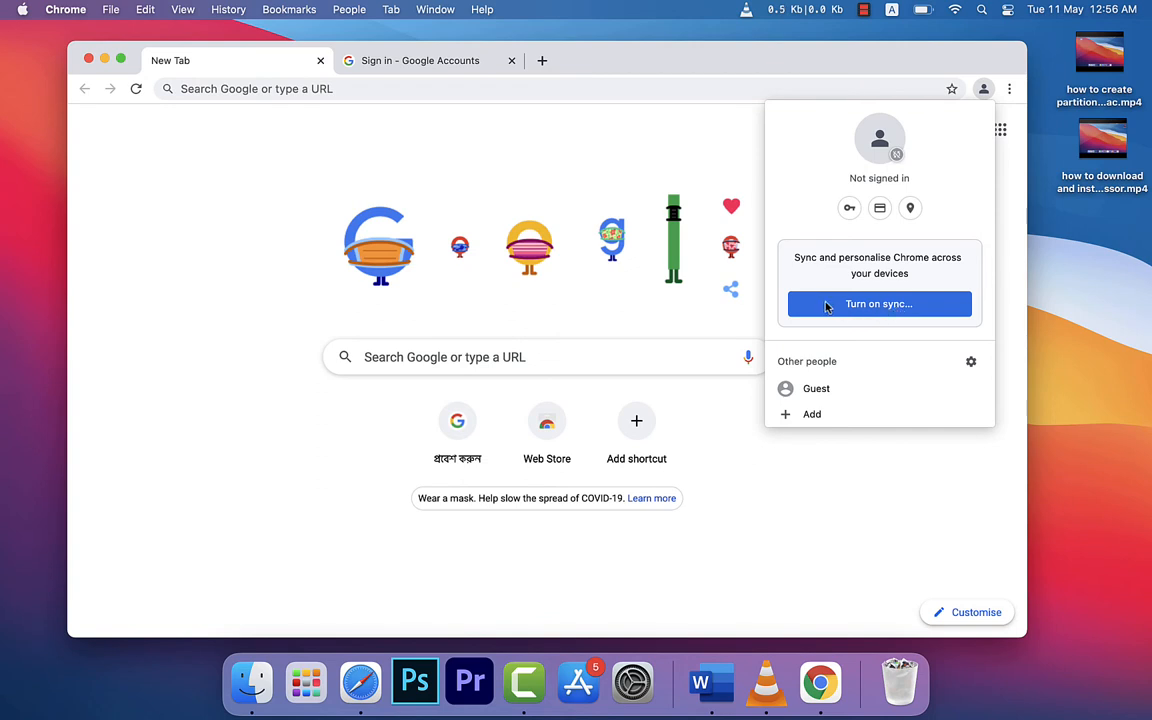
{"action": "left_click", "coordinate": [878, 304]}
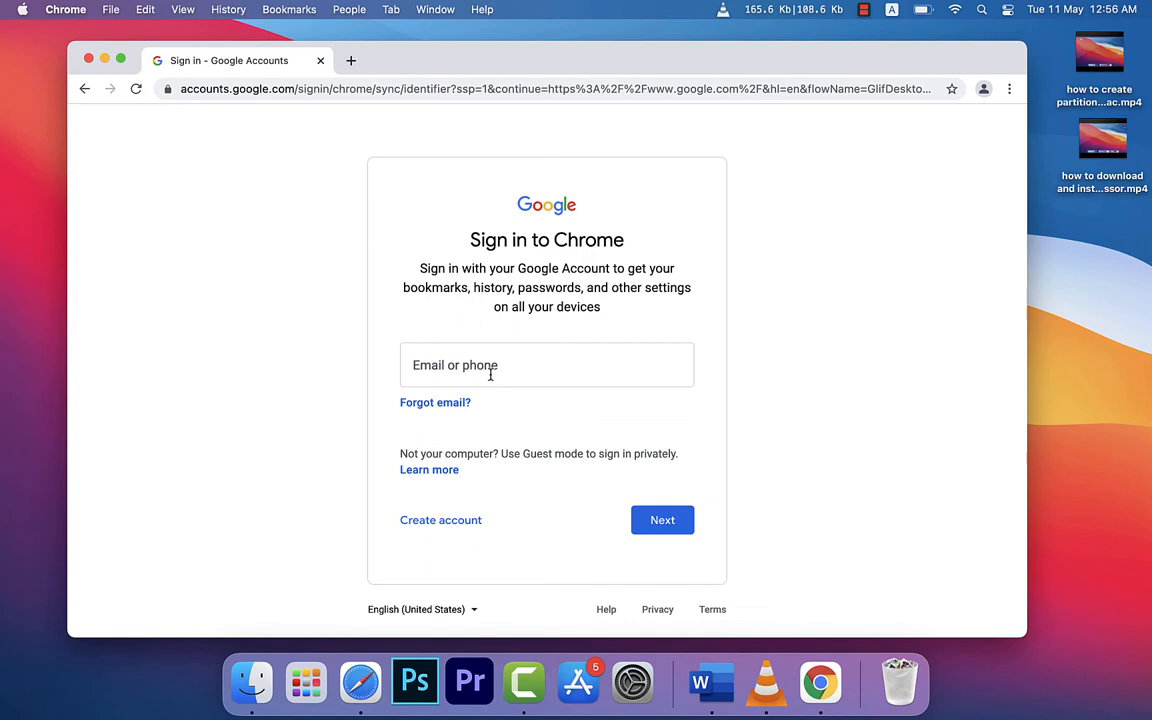
{"action": "left_click", "coordinate": [546, 364]}
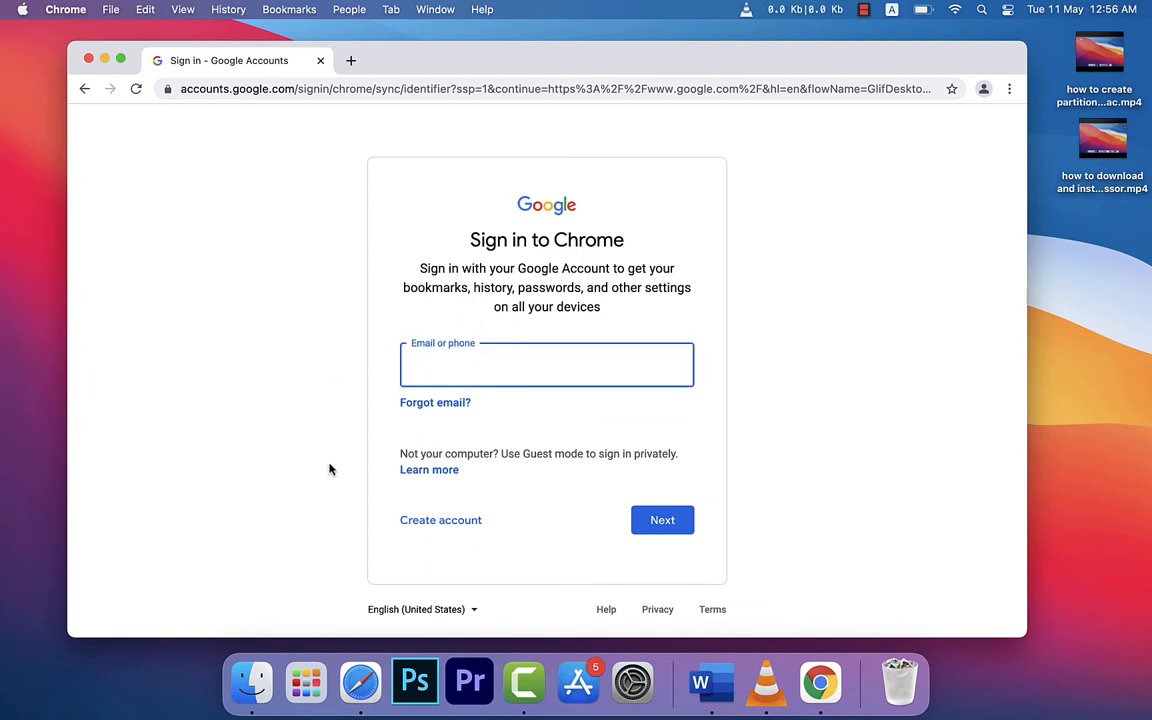
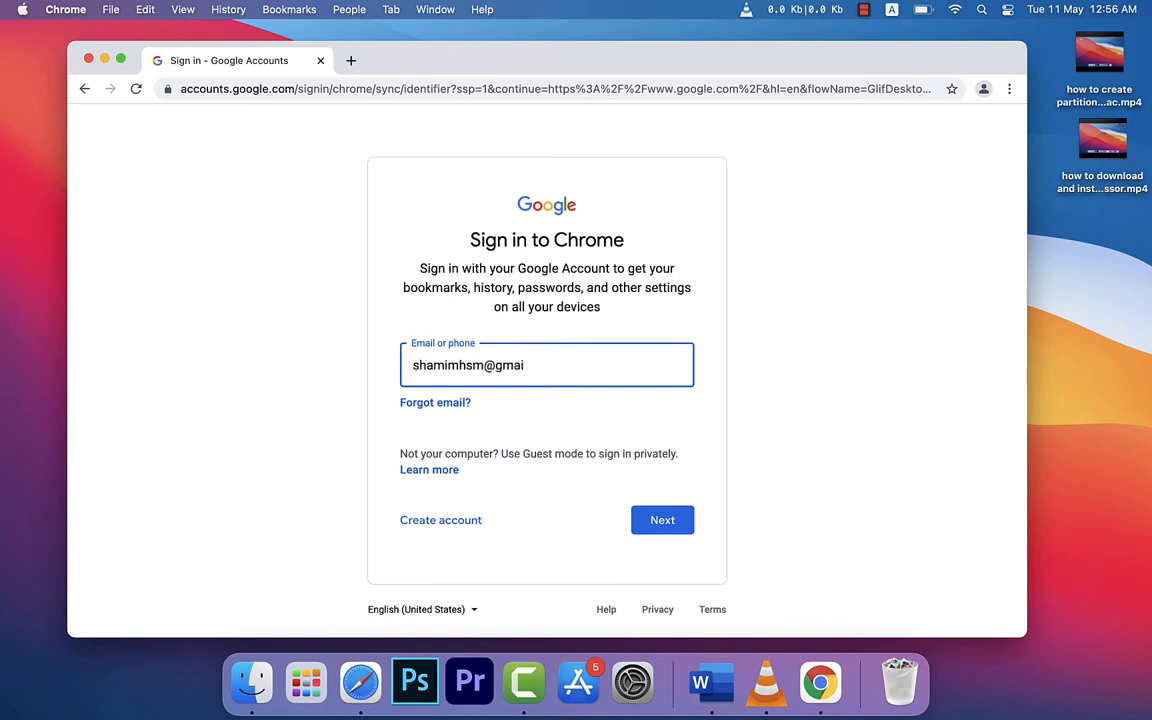
{"action": "left_click", "coordinate": [662, 519]}
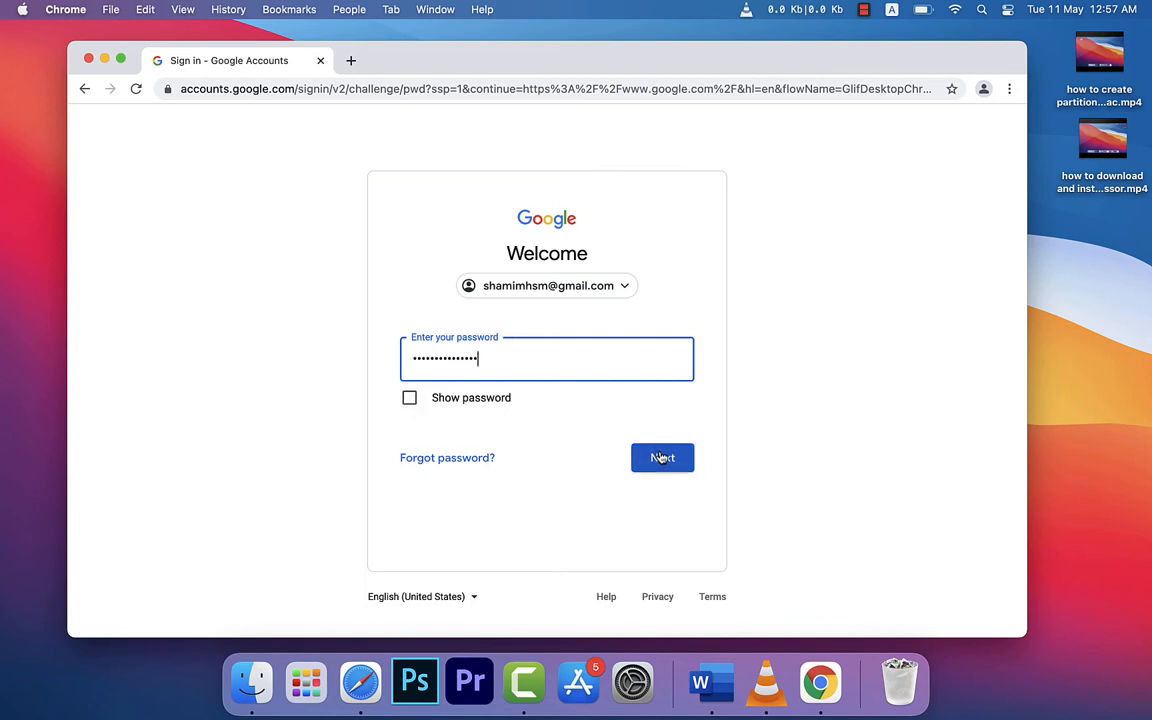
{"action": "left_click", "coordinate": [662, 457]}
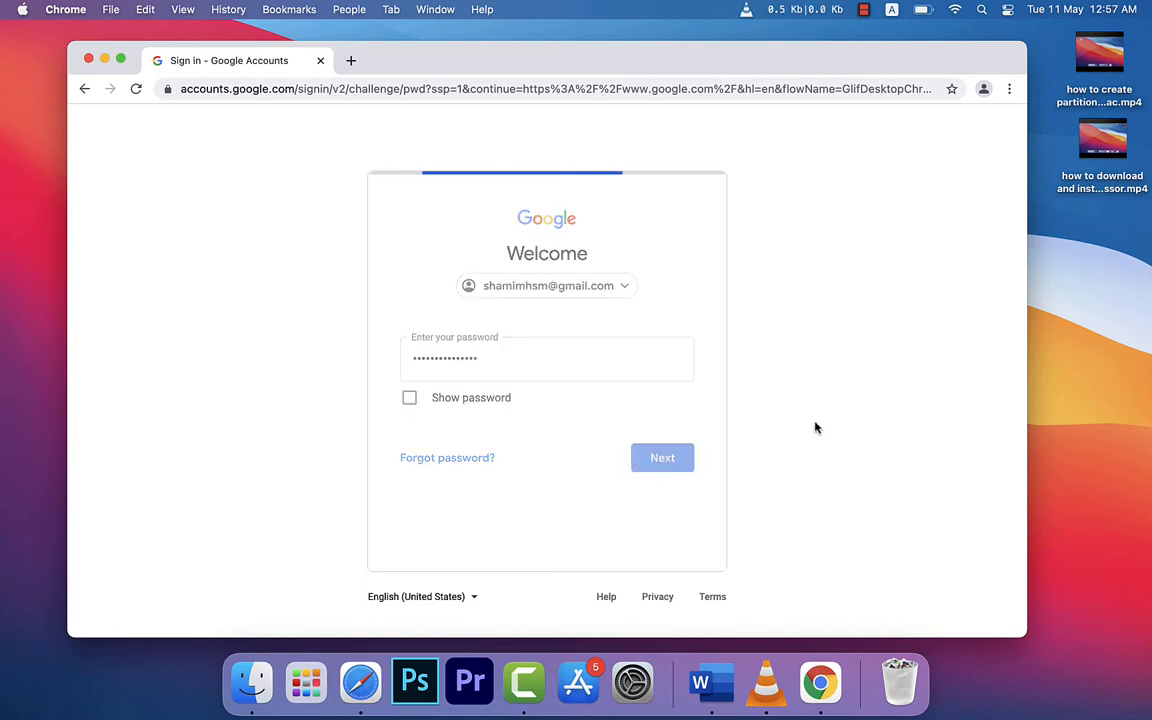
{"action": "left_click", "coordinate": [662, 457]}
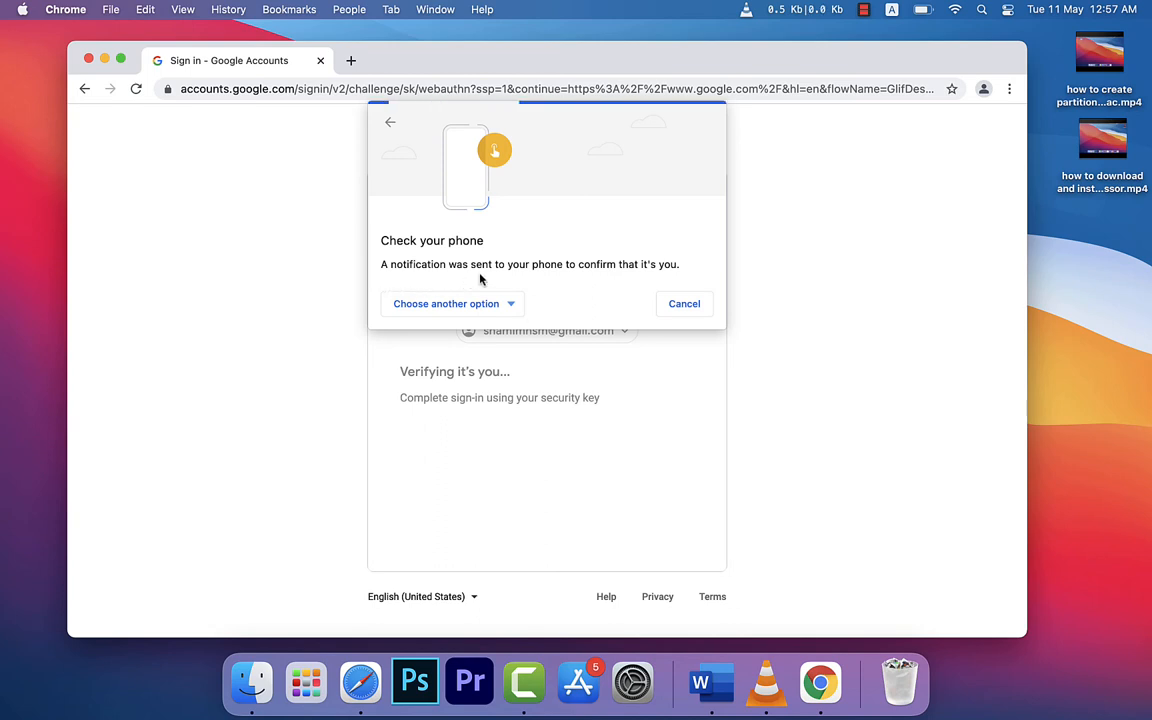
{"action": "mouse_move", "coordinate": [510, 307]}
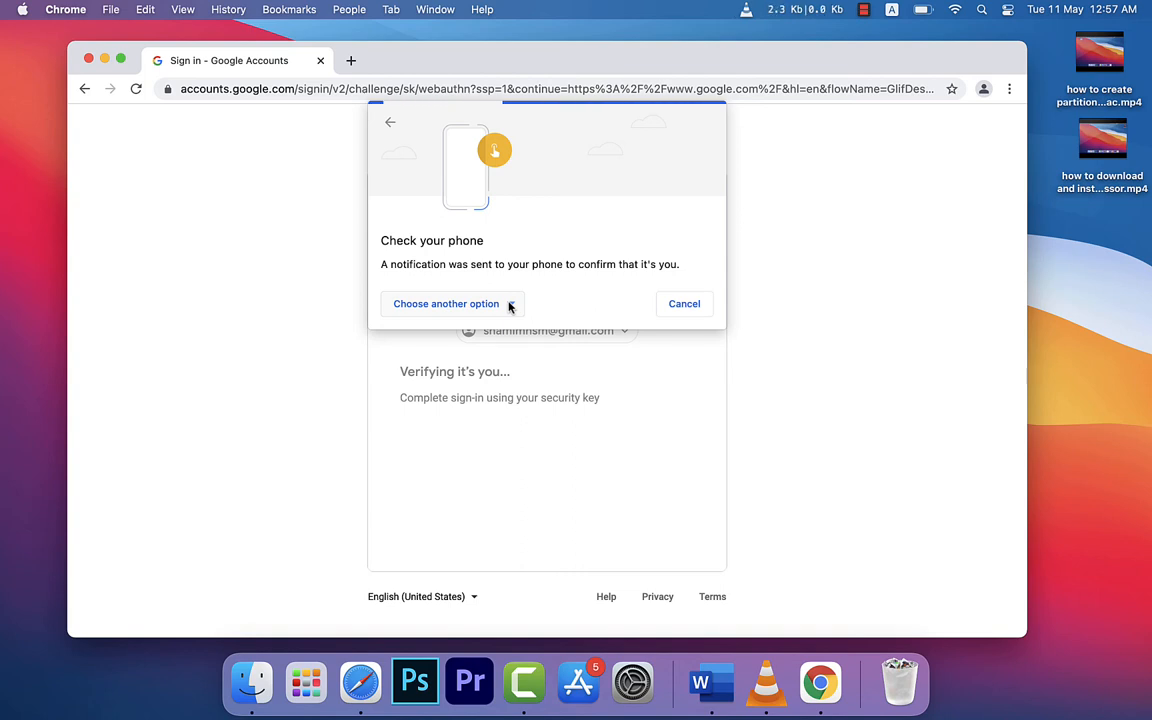
At the 'Check your phone' prompt, choose another verification option.
{"action": "left_click", "coordinate": [445, 304]}
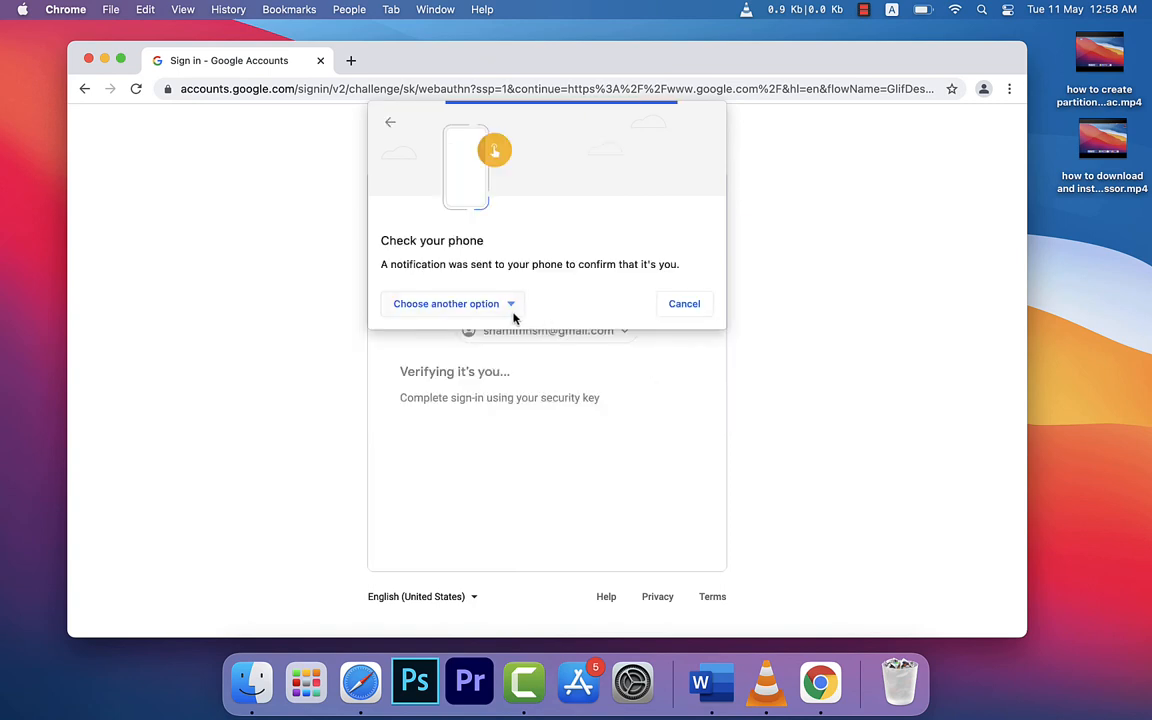
Choose 'Get a verification code from the Google Authenticator app' as the verification method.
{"action": "left_click", "coordinate": [447, 303]}
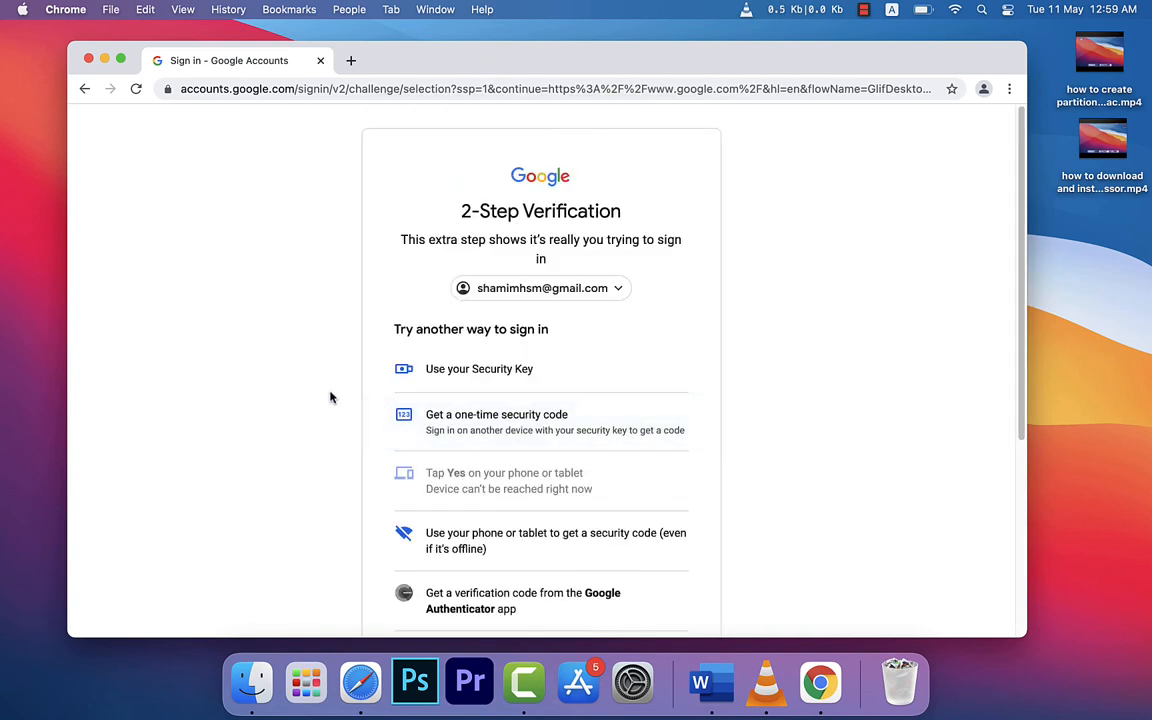
{"action": "mouse_move", "coordinate": [354, 410]}
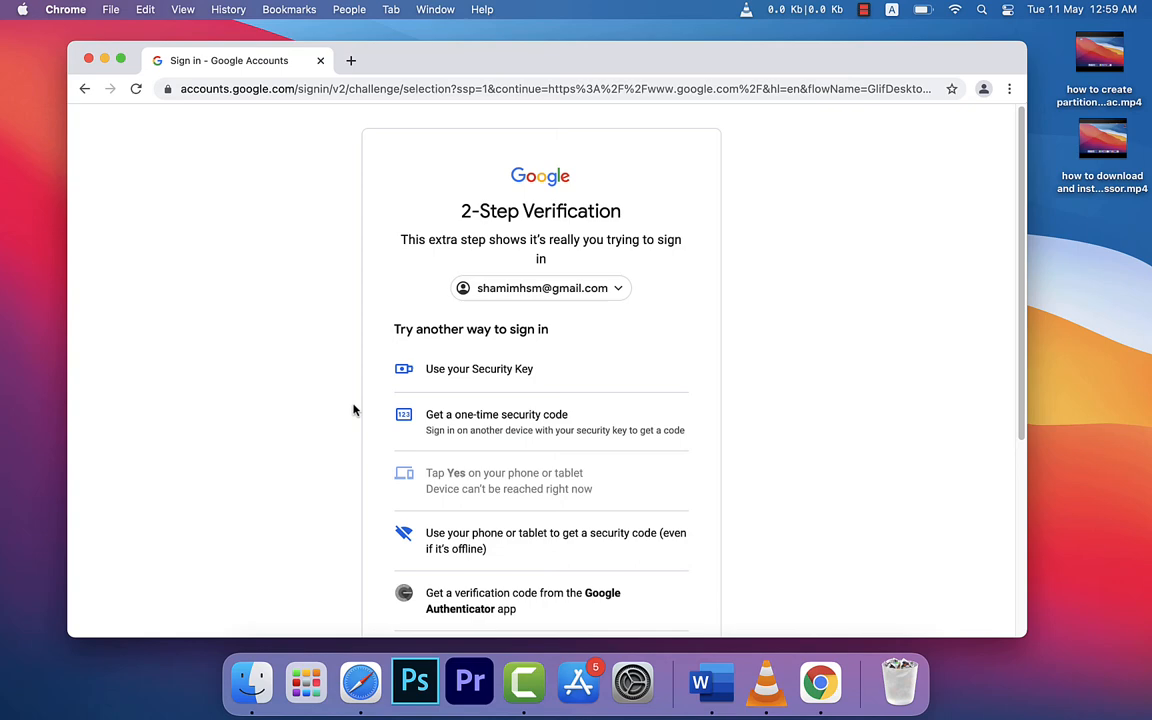
{"action": "scroll", "scroll_direction": "down", "scroll_amount": 3}
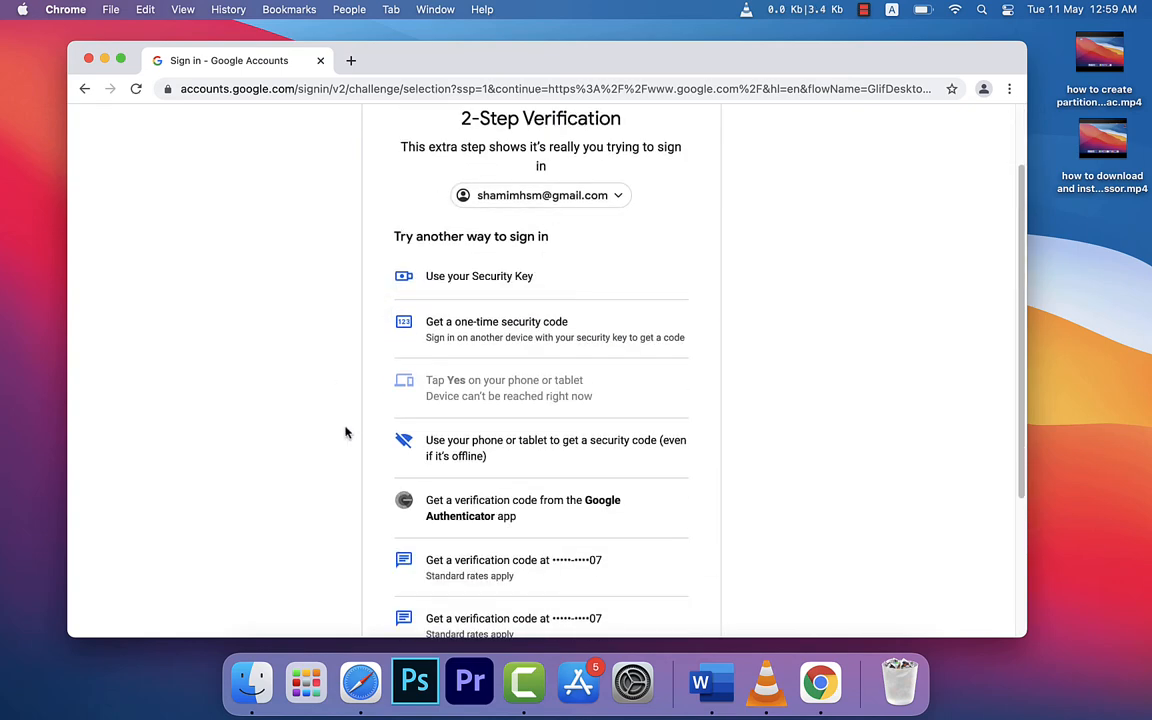
{"action": "scroll", "scroll_direction": "down", "scroll_amount": 3}
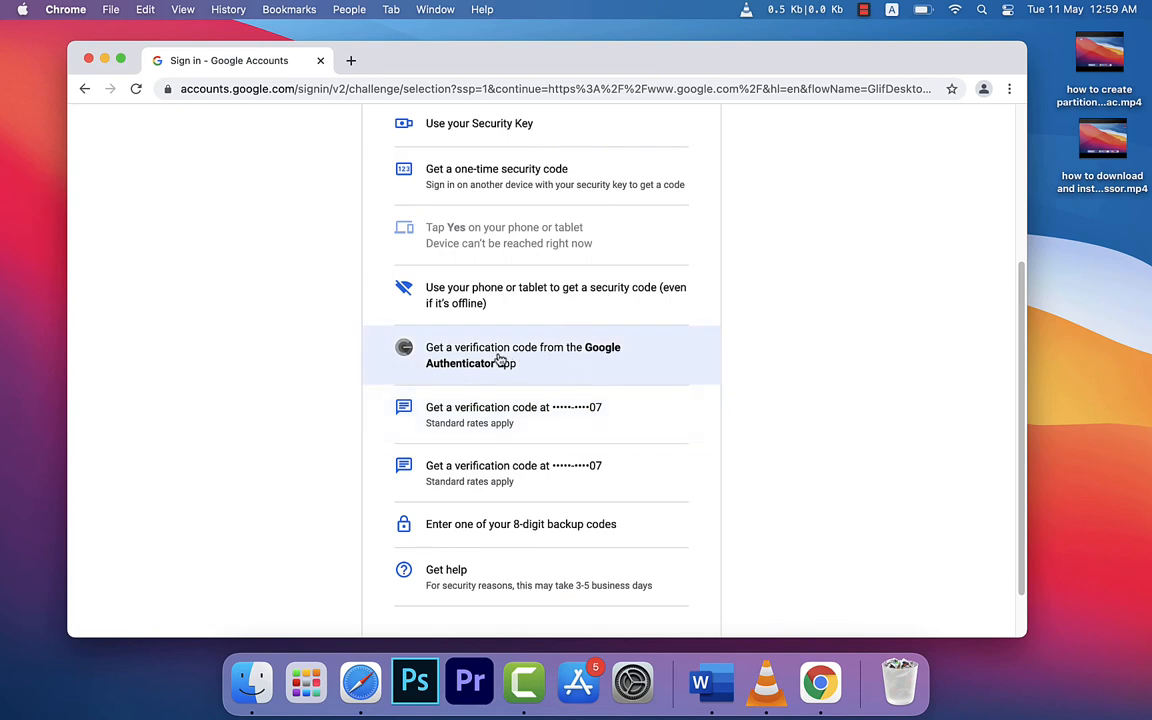
{"action": "left_click", "coordinate": [523, 355]}
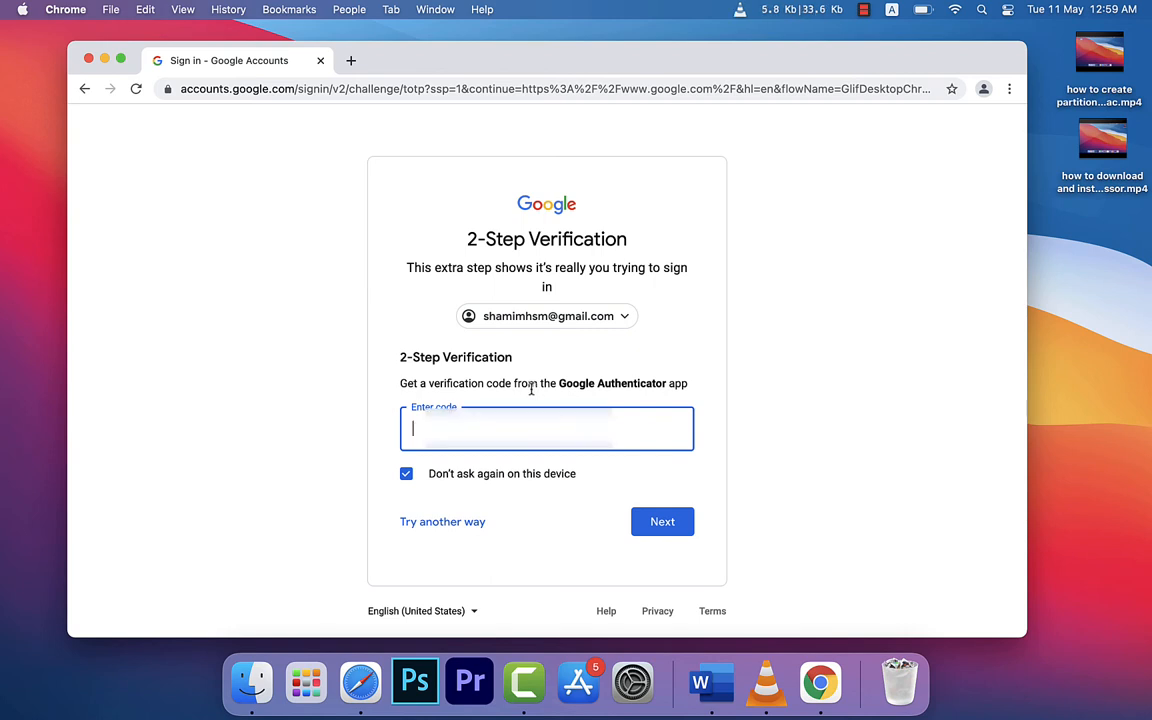
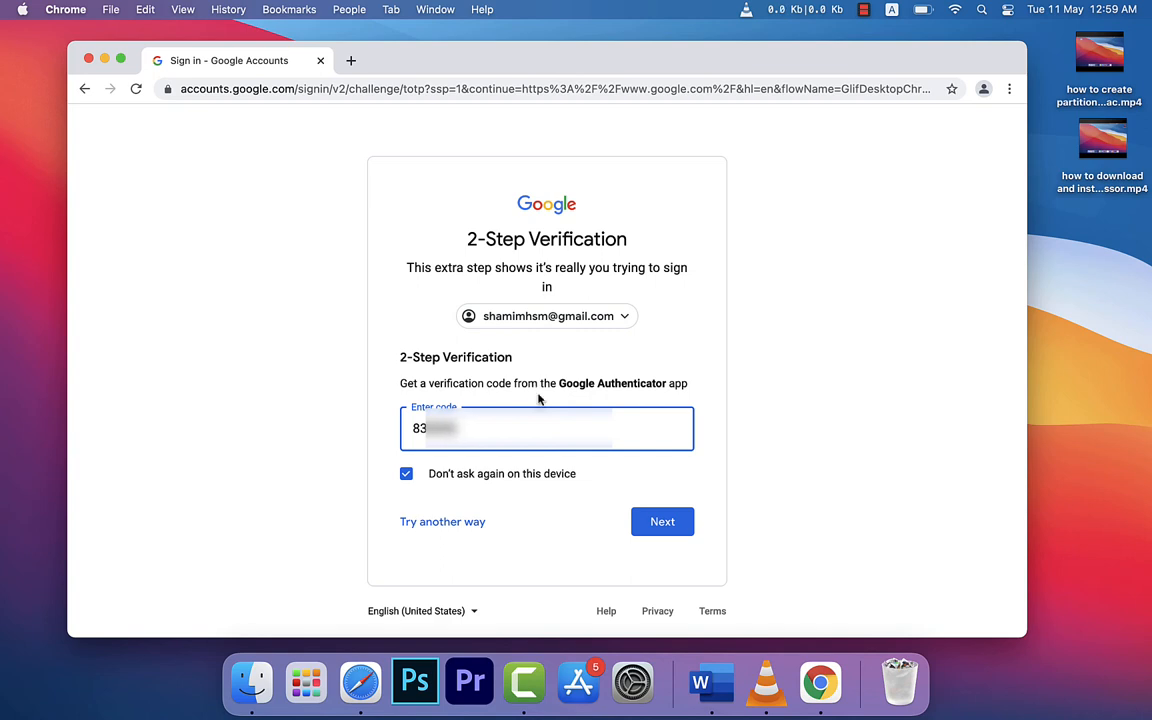
Enter and submit the Google Authenticator verification code.
{"action": "left_click", "coordinate": [662, 521]}
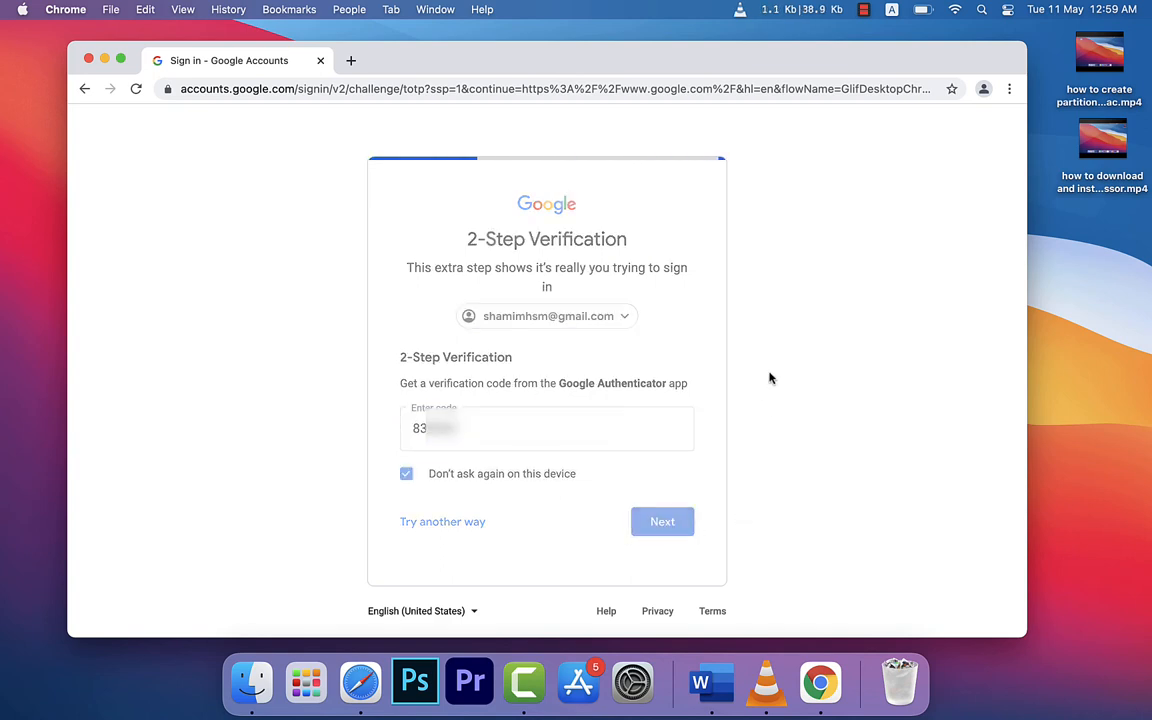
{"action": "left_click", "coordinate": [662, 521]}
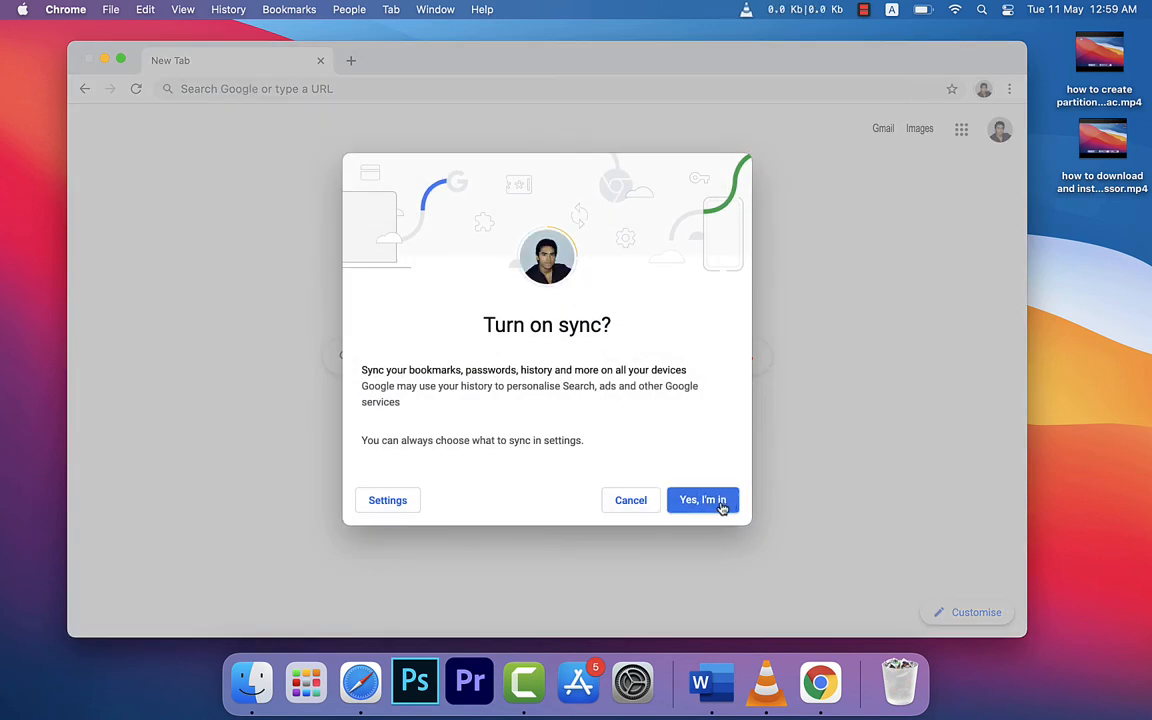
Accept the 'Turn on sync?' dialog with 'Yes, I'm in'.
{"action": "left_click", "coordinate": [702, 500]}
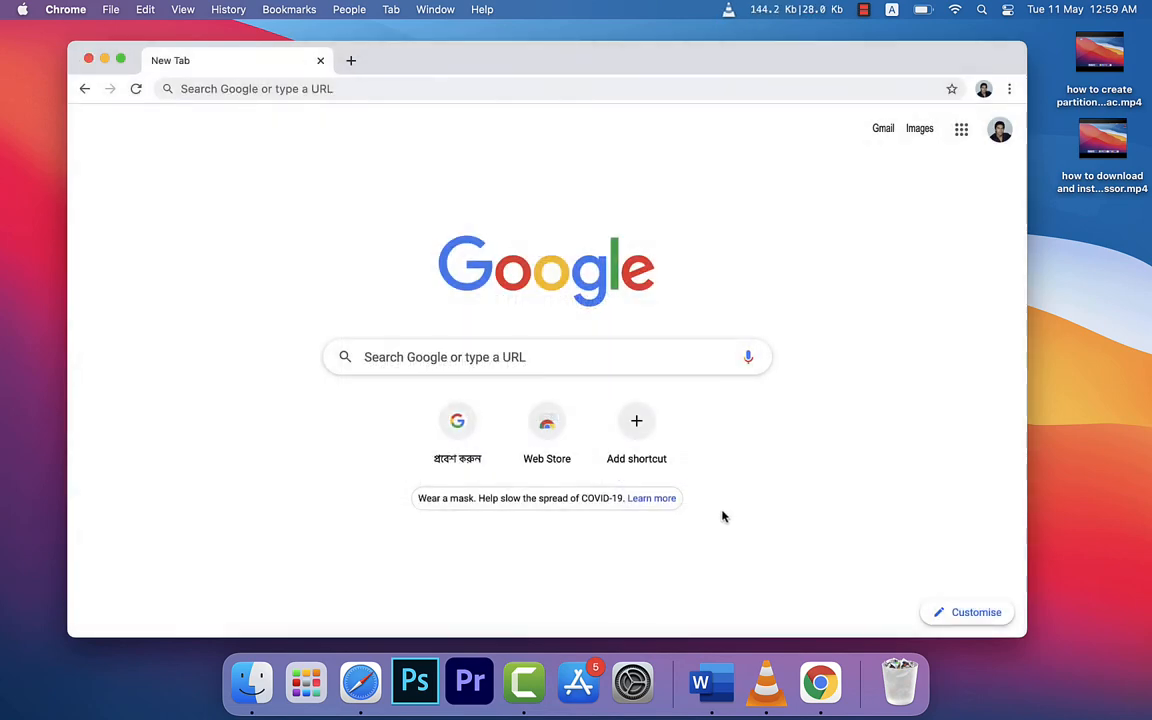
{"action": "mouse_move", "coordinate": [999, 129]}
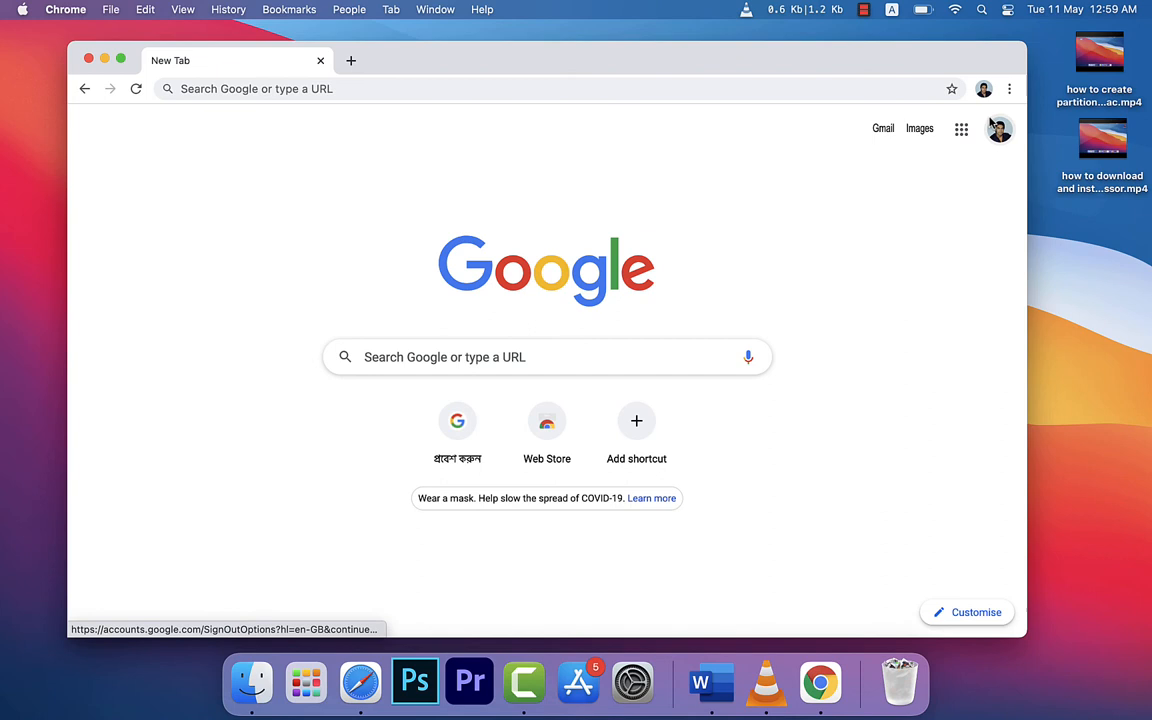
{"action": "mouse_move", "coordinate": [984, 89]}
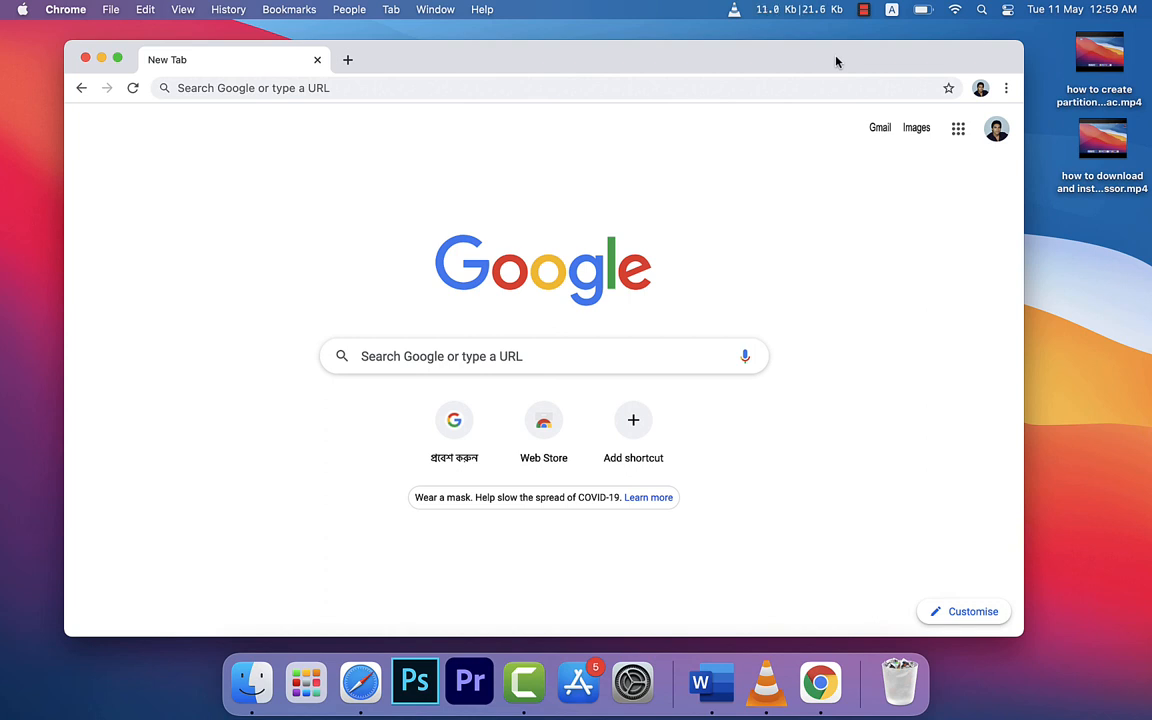
{"action": "mouse_move", "coordinate": [849, 78]}
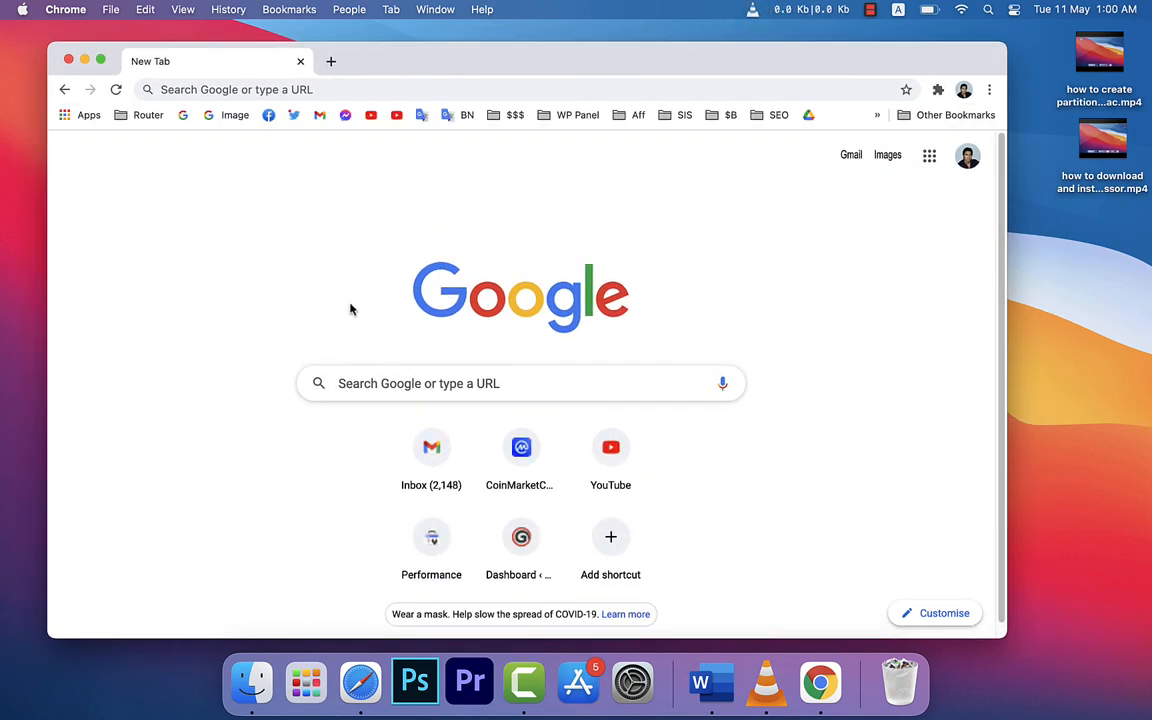
{"action": "mouse_move", "coordinate": [337, 234]}
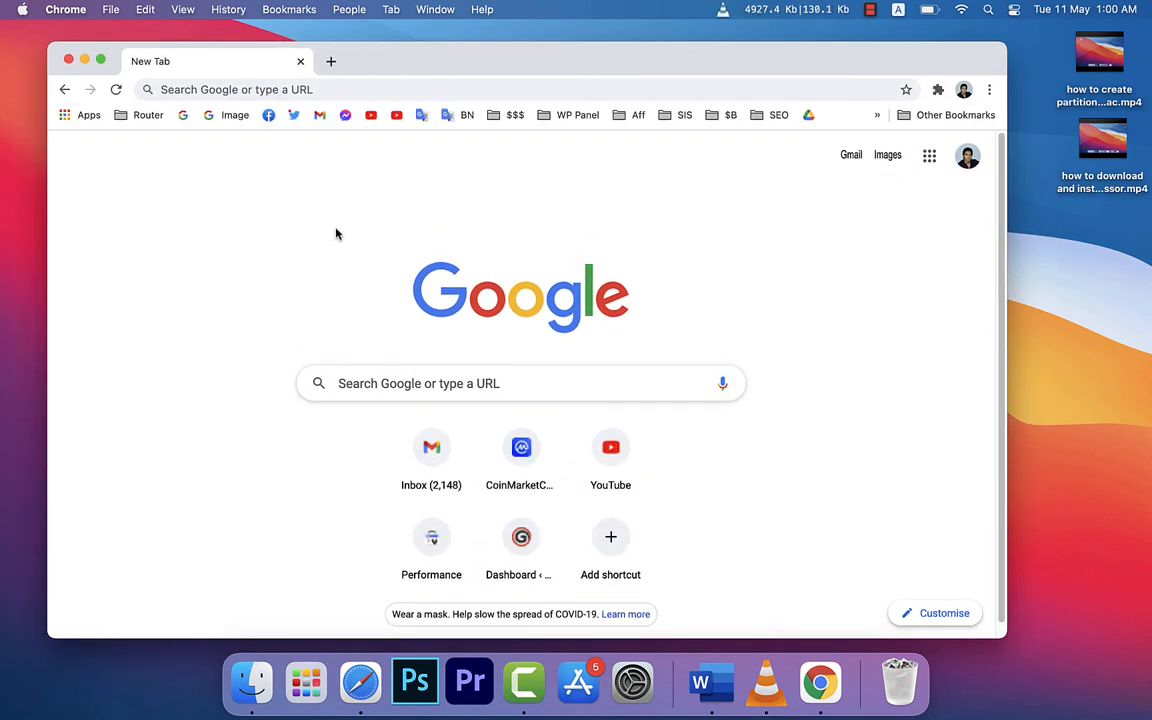
{"action": "mouse_move", "coordinate": [510, 140]}
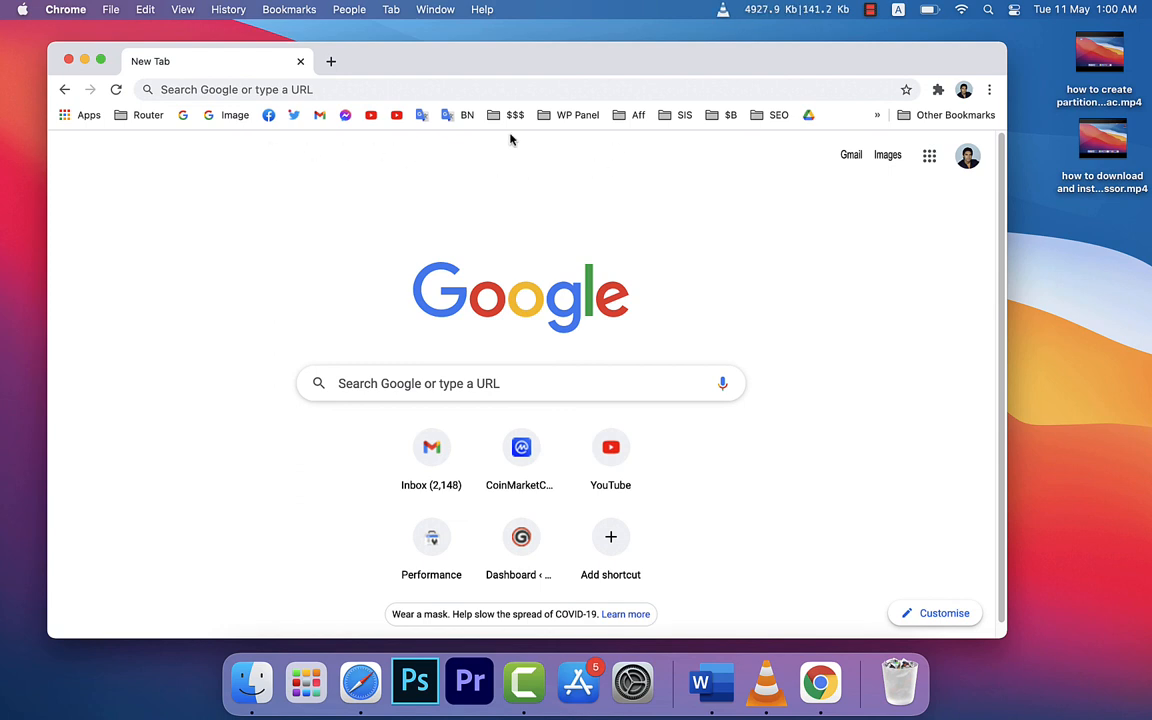
{"action": "mouse_move", "coordinate": [563, 233]}
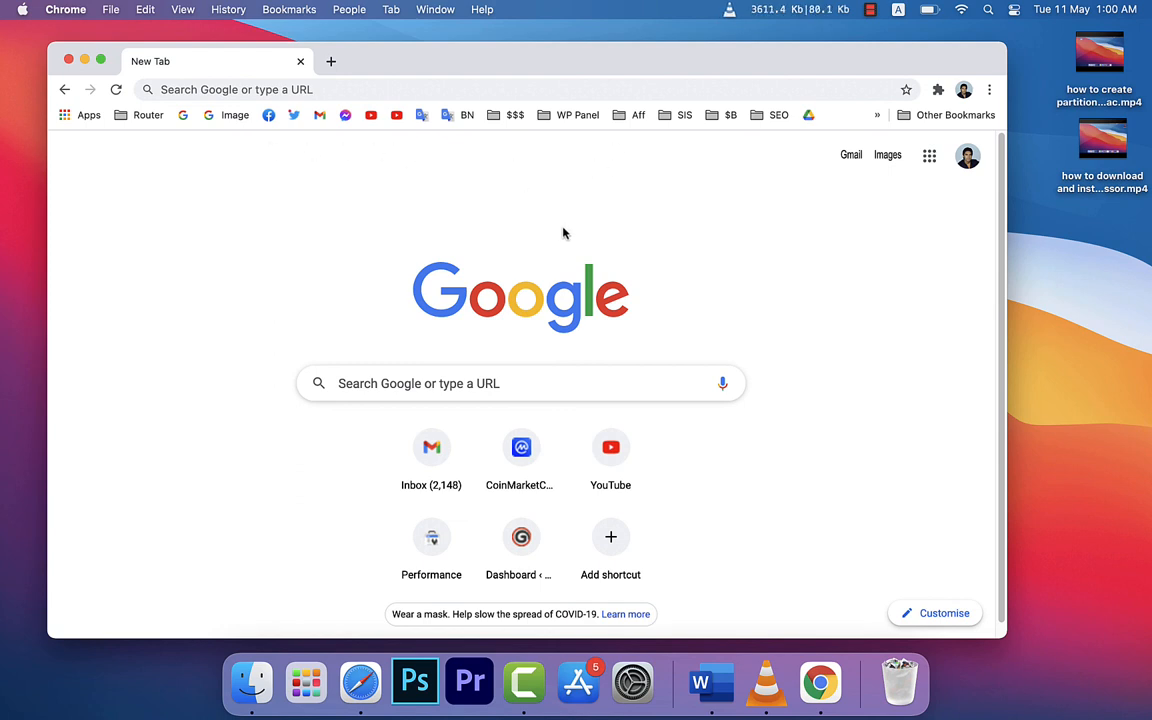
{"action": "mouse_move", "coordinate": [695, 197]}
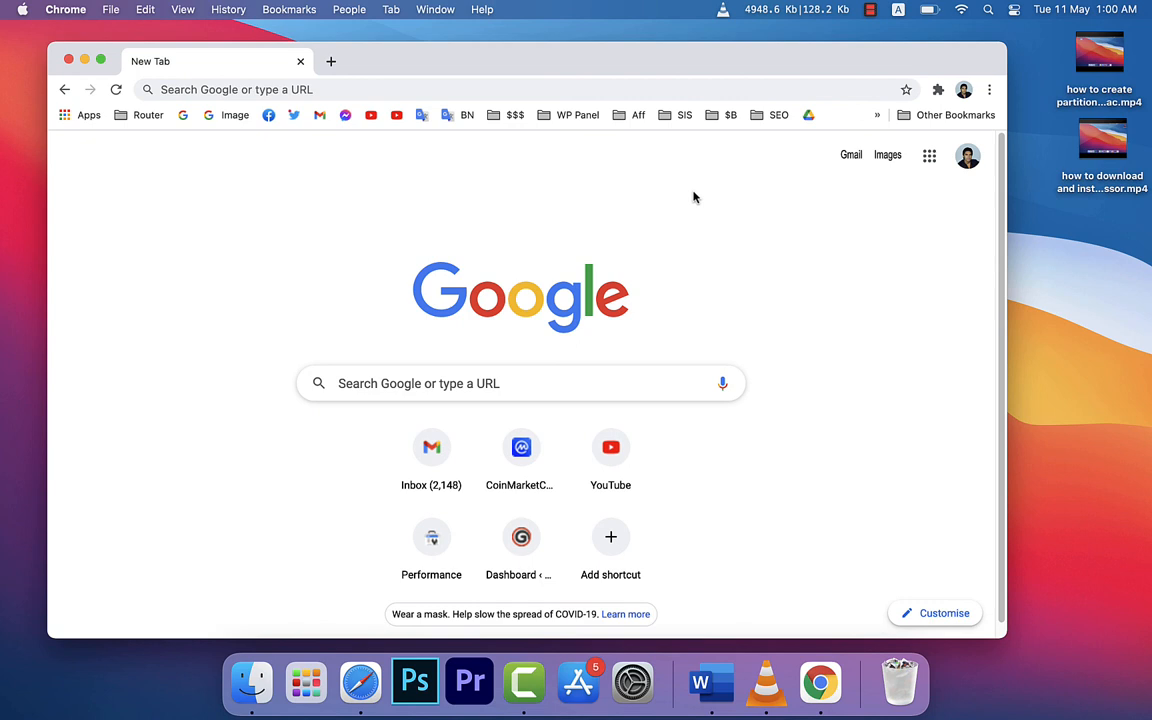
{"action": "mouse_move", "coordinate": [963, 90]}
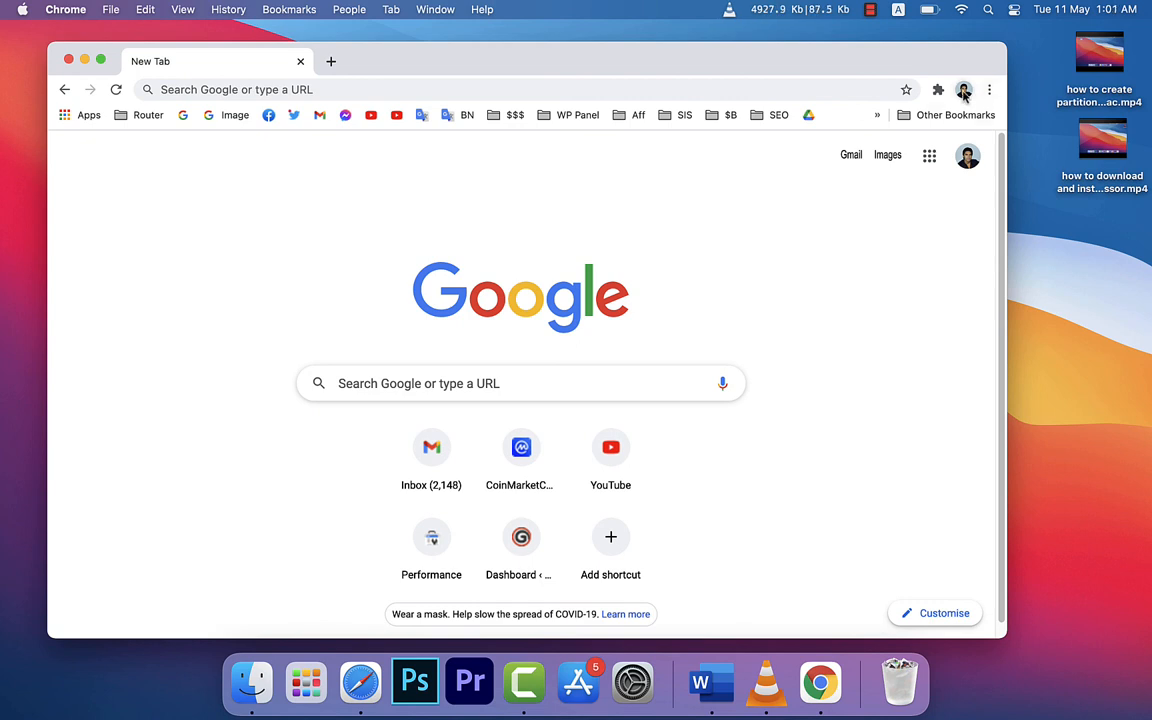
Once bookmarks have synced, open the profile menu to confirm 'Sync is on'.
{"action": "left_click", "coordinate": [963, 90]}
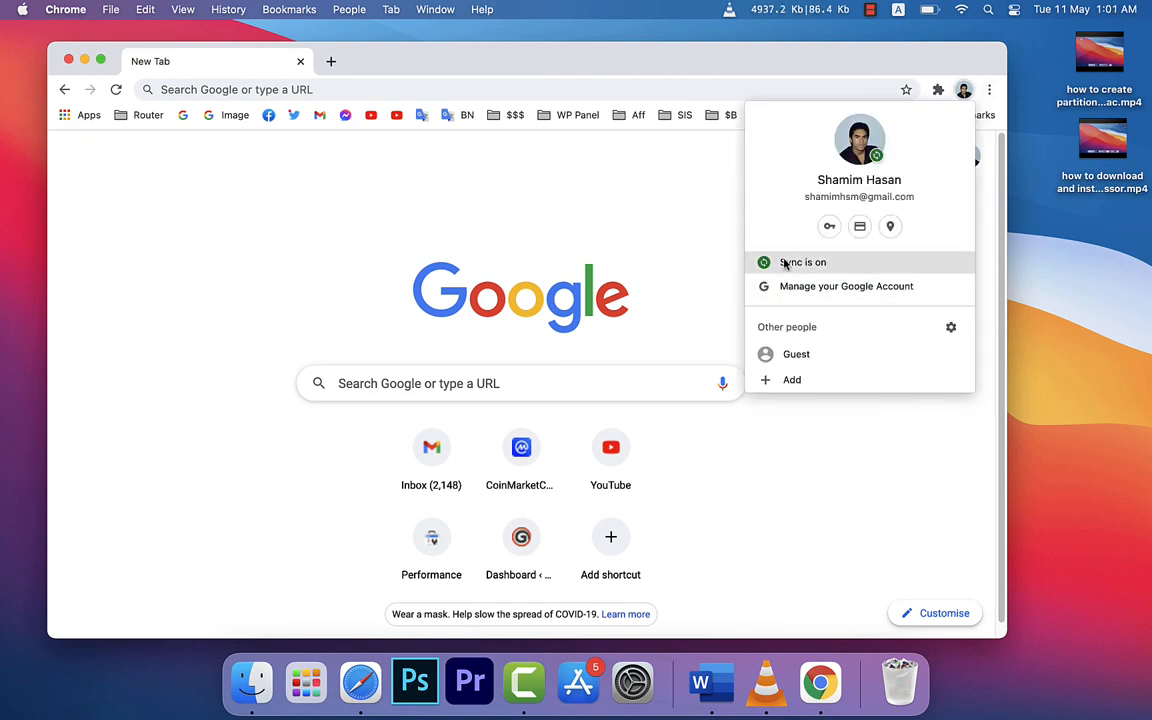
{"action": "mouse_move", "coordinate": [694, 248]}
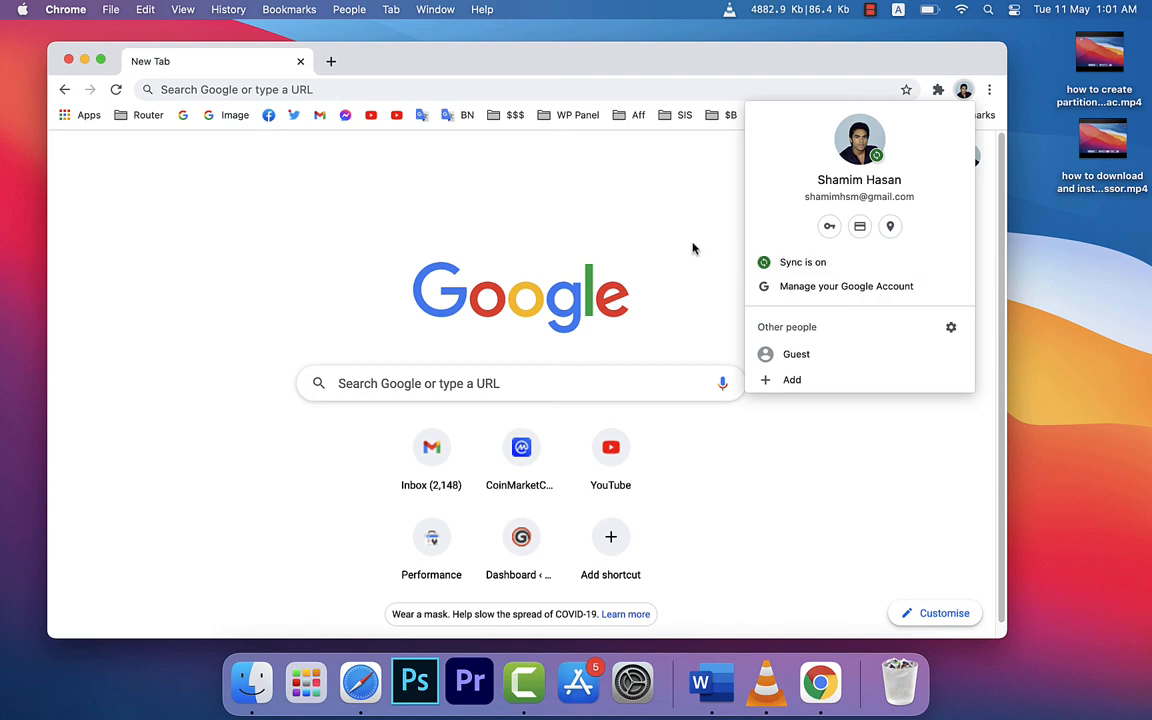